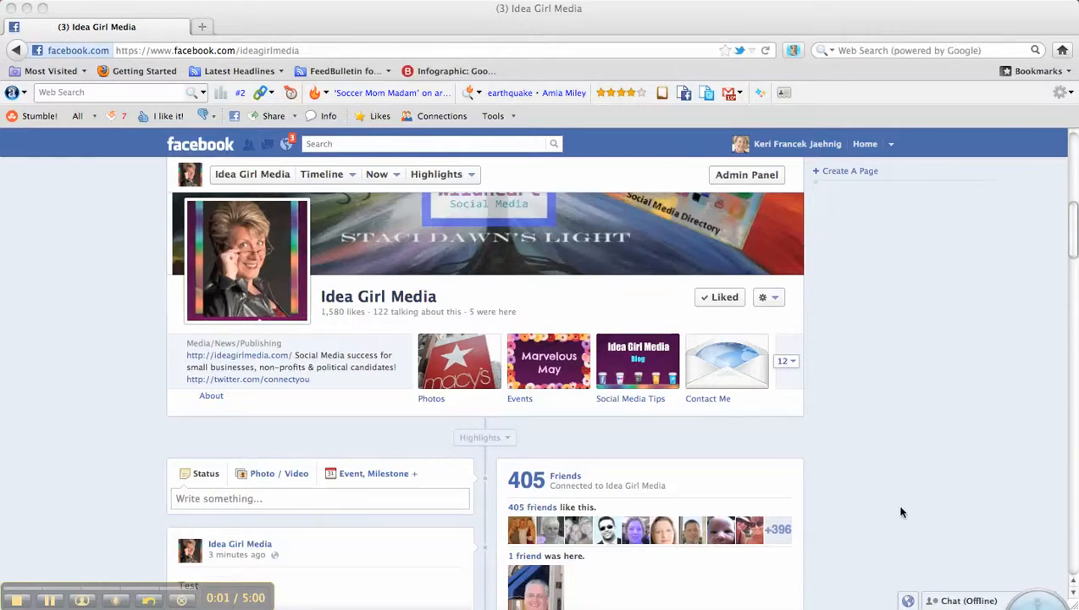
{"action": "mouse_move", "coordinate": [842, 480]}
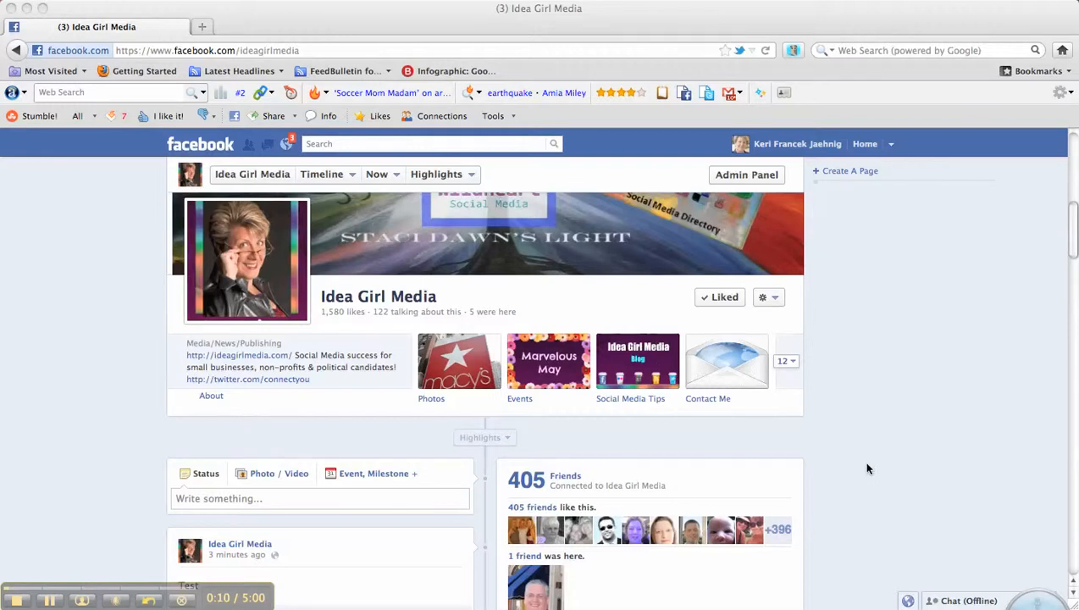
{"action": "mouse_move", "coordinate": [864, 457]}
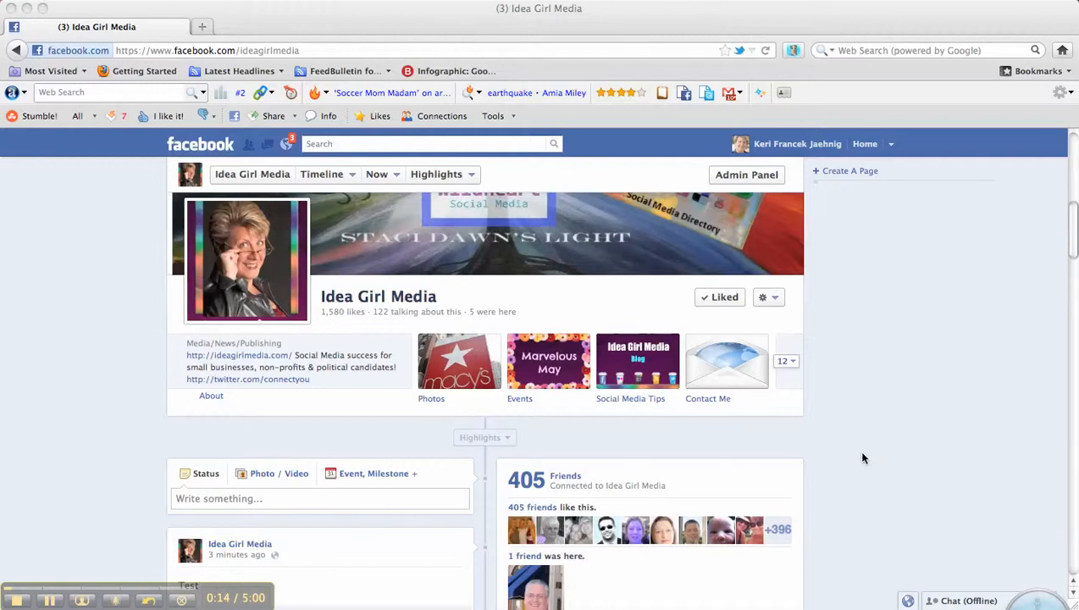
- Bring up the edit/remove options for the Test post on the timeline
{"action": "scroll", "scroll_direction": "down", "scroll_amount": 3}
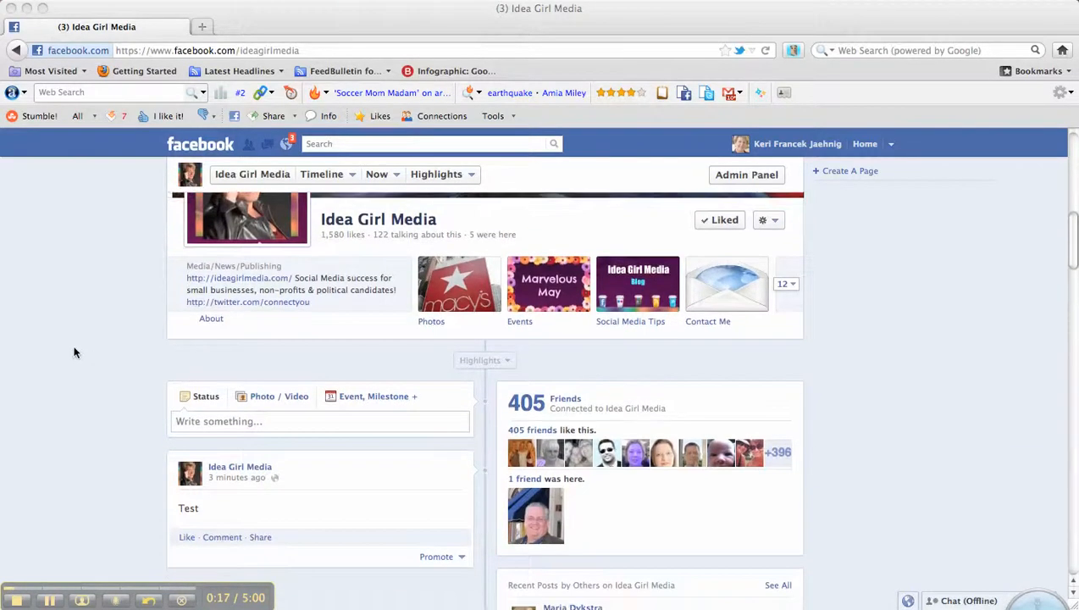
{"action": "scroll", "scroll_direction": "down", "scroll_amount": 3}
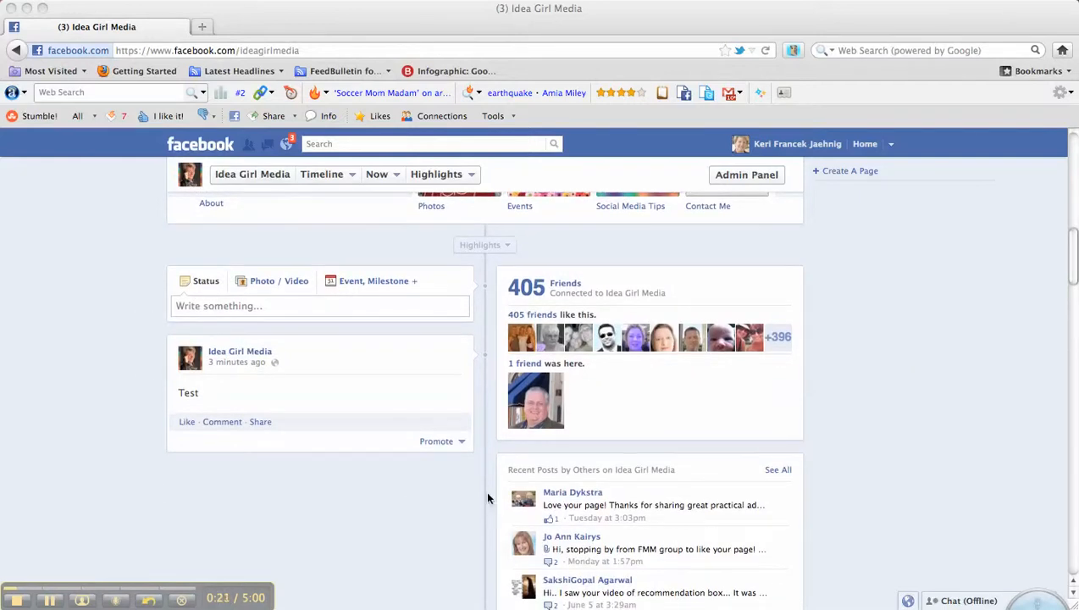
{"action": "mouse_move", "coordinate": [364, 396]}
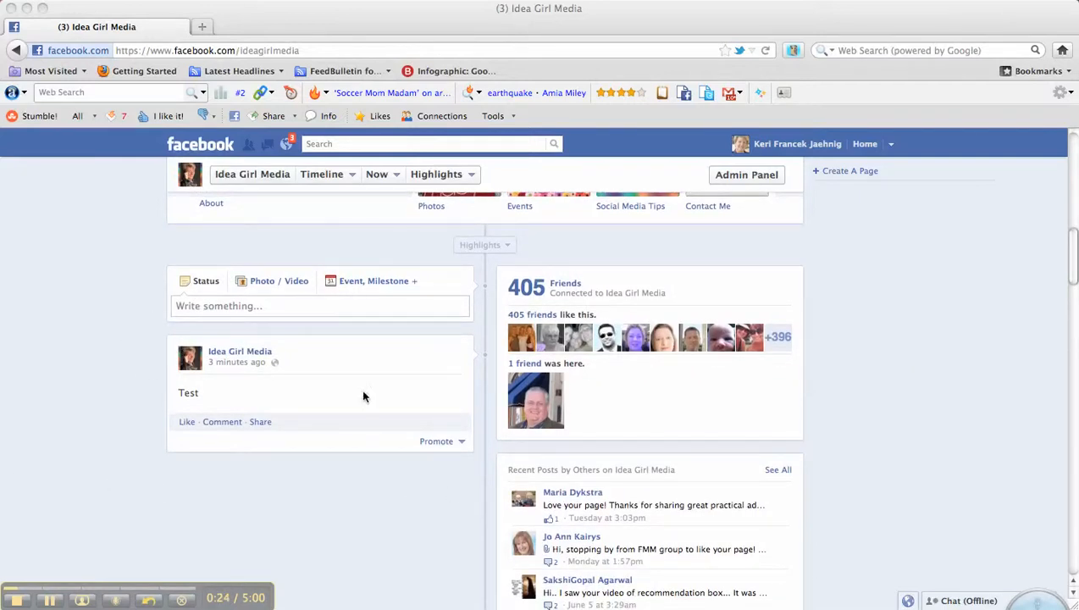
{"action": "mouse_move", "coordinate": [407, 398]}
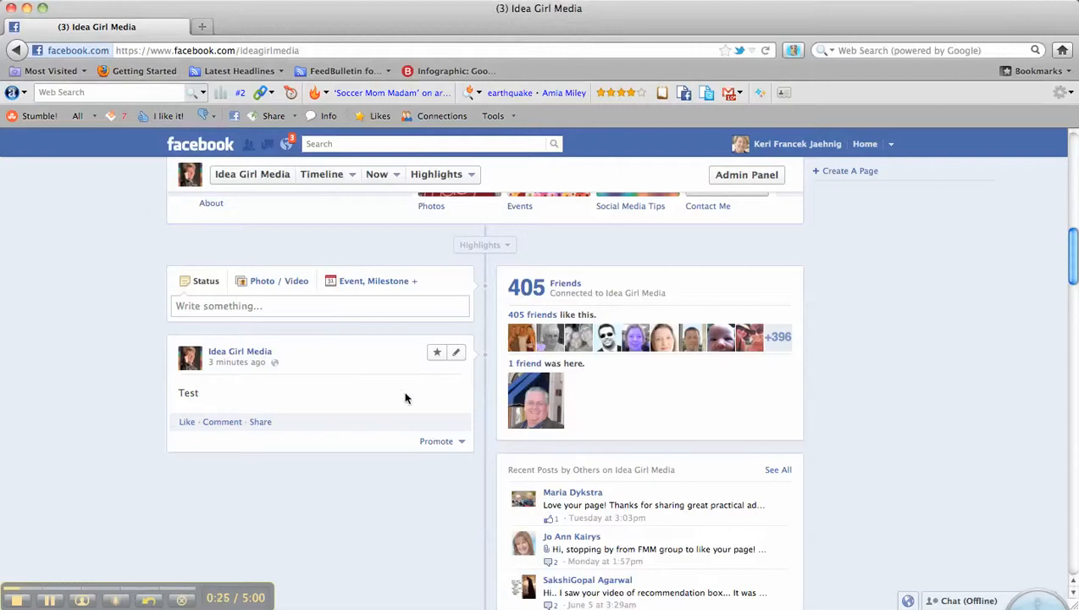
{"action": "mouse_move", "coordinate": [458, 352]}
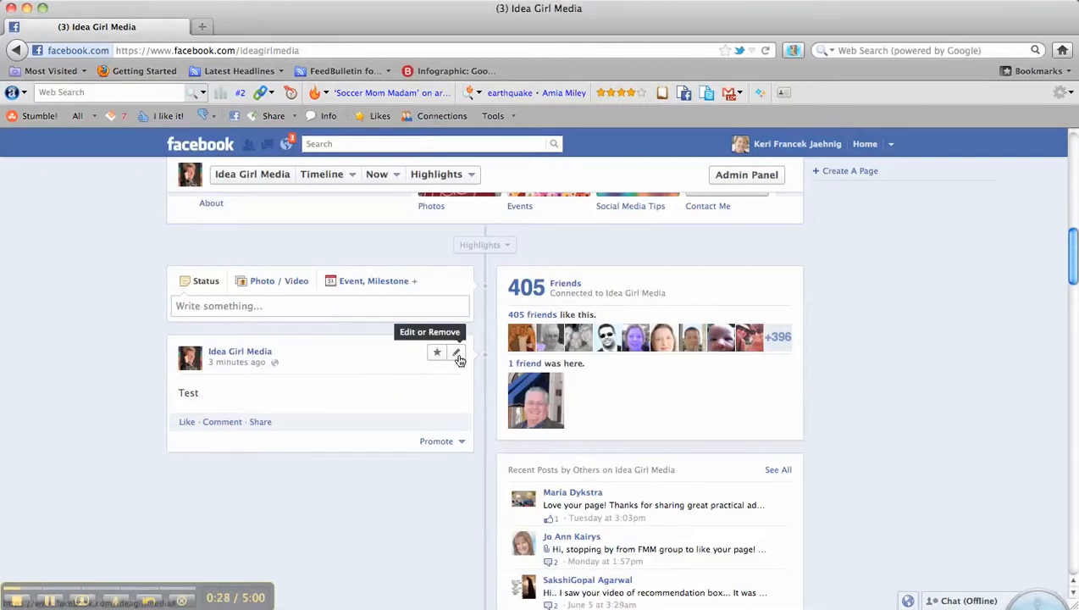
{"action": "left_click", "coordinate": [457, 352]}
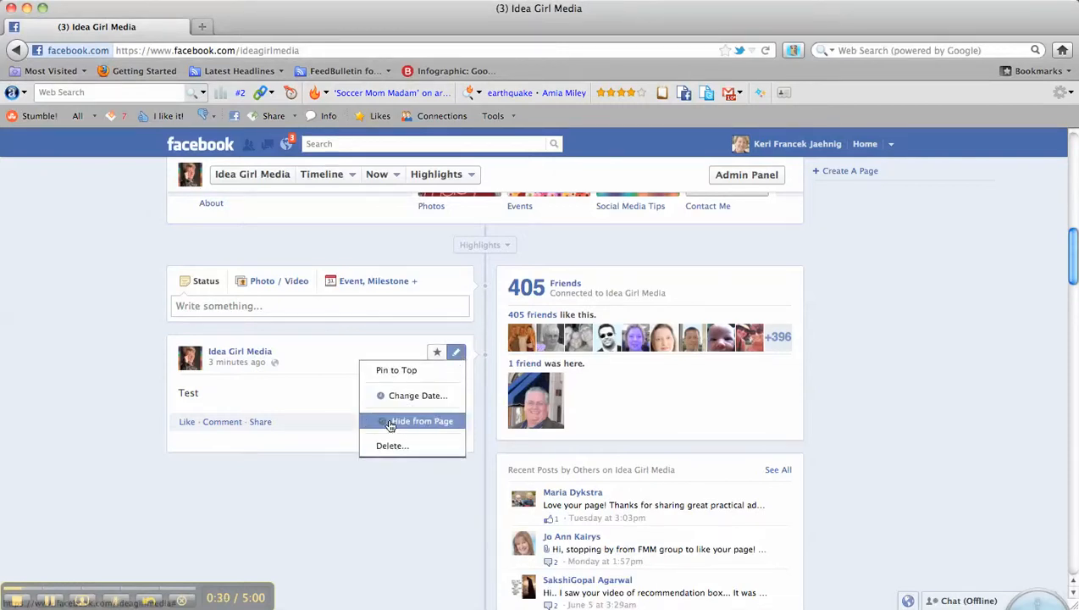
{"action": "mouse_move", "coordinate": [422, 421]}
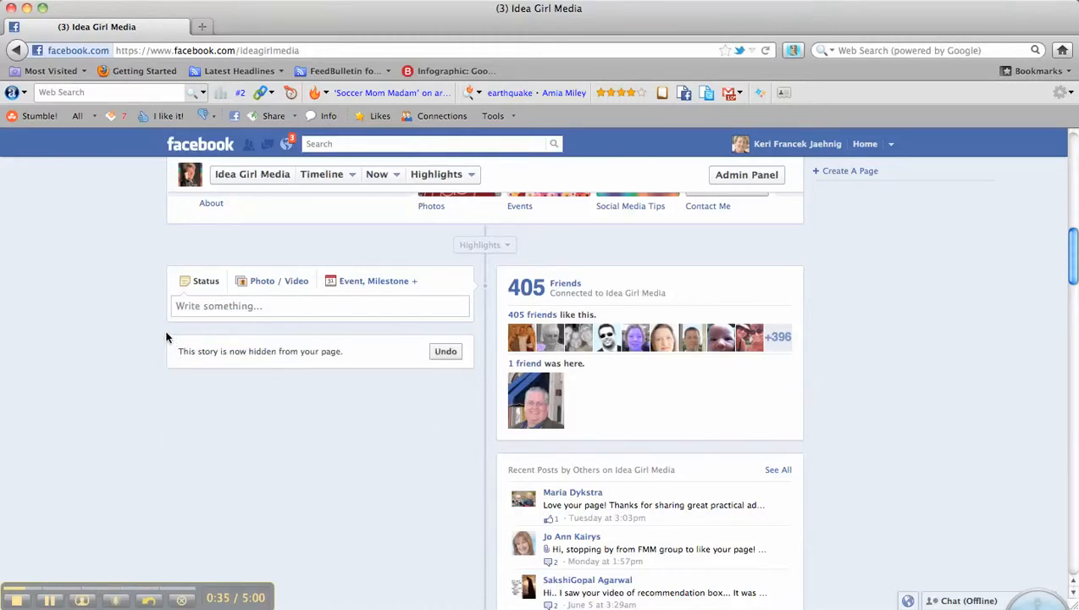
{"action": "mouse_move", "coordinate": [319, 363]}
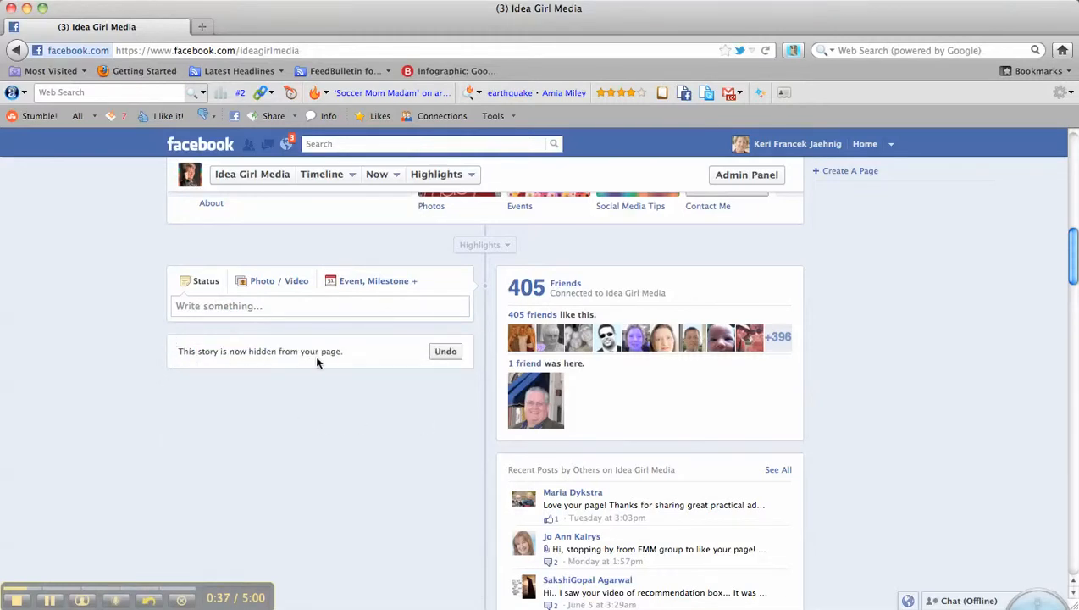
{"action": "mouse_move", "coordinate": [447, 364]}
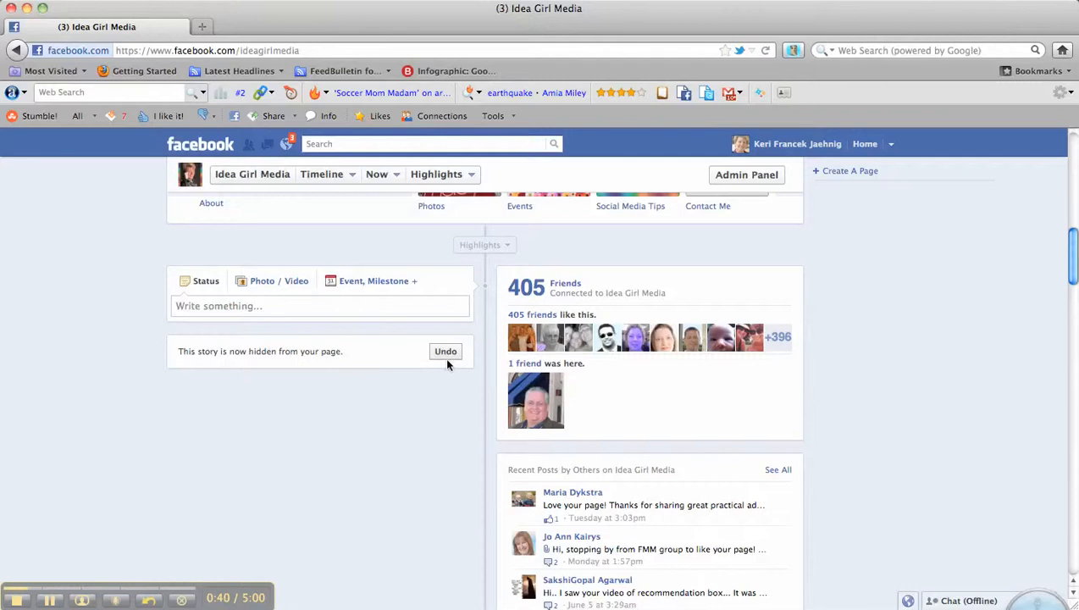
{"action": "mouse_move", "coordinate": [949, 366]}
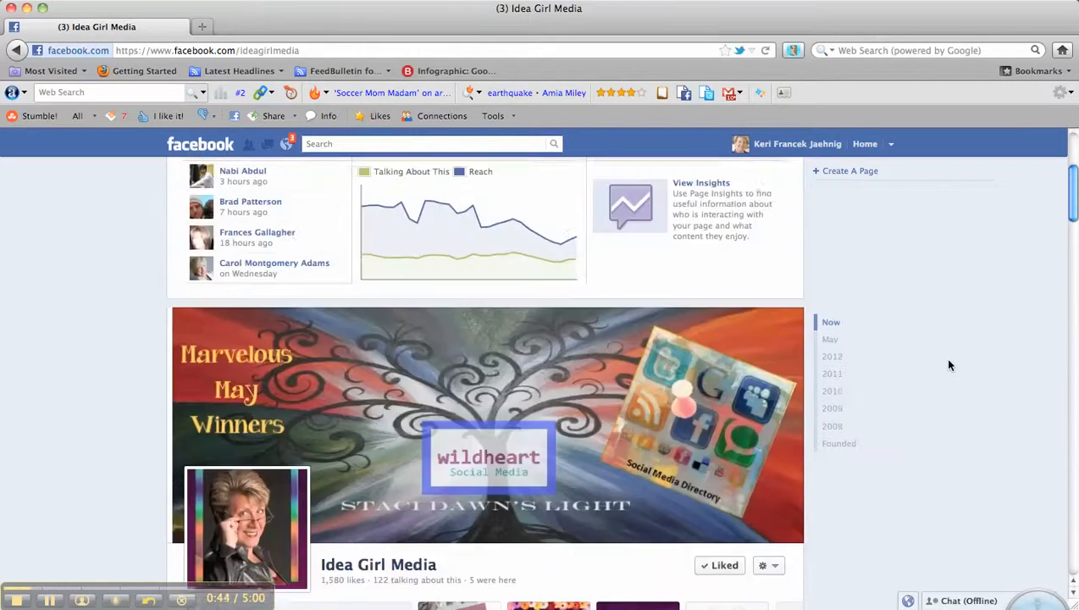
- Reach the Page's Activity Log via Edit Page > Use Activity Log
{"action": "scroll", "scroll_direction": "up", "scroll_amount": 3}
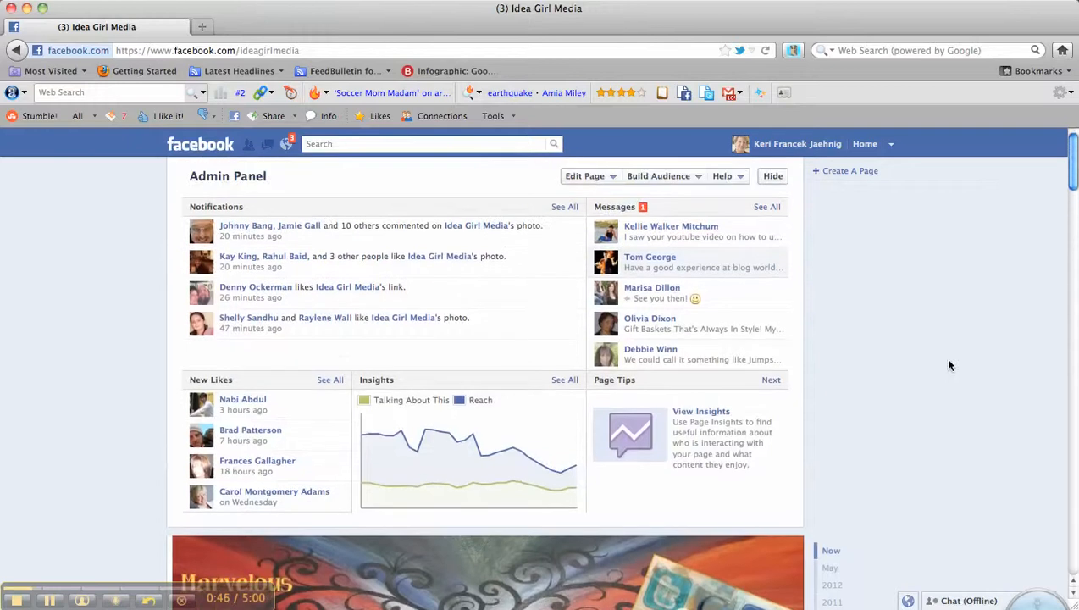
{"action": "left_click", "coordinate": [587, 174]}
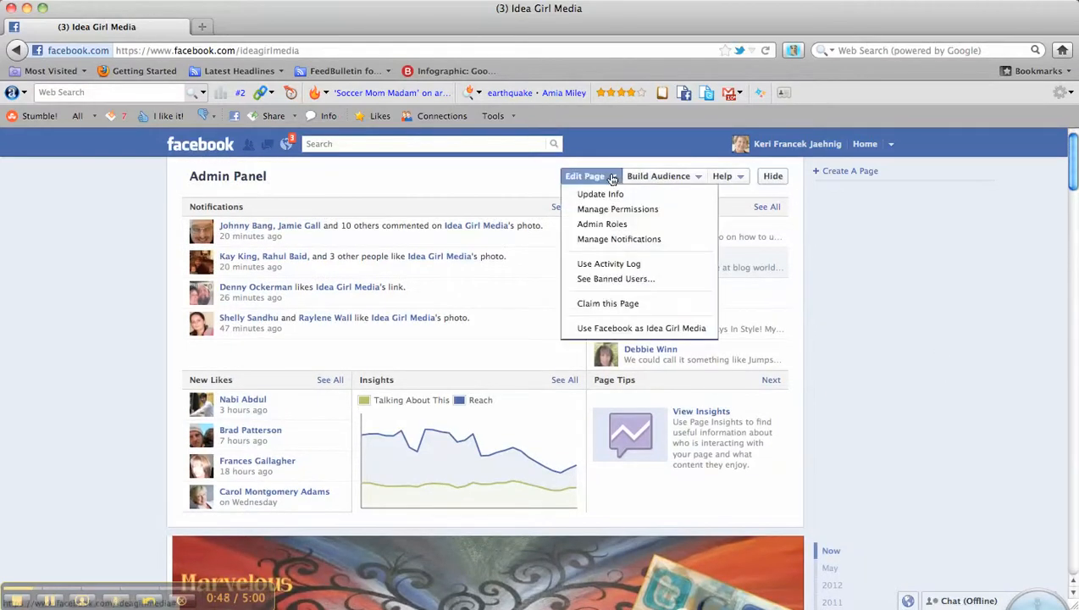
{"action": "mouse_move", "coordinate": [608, 265]}
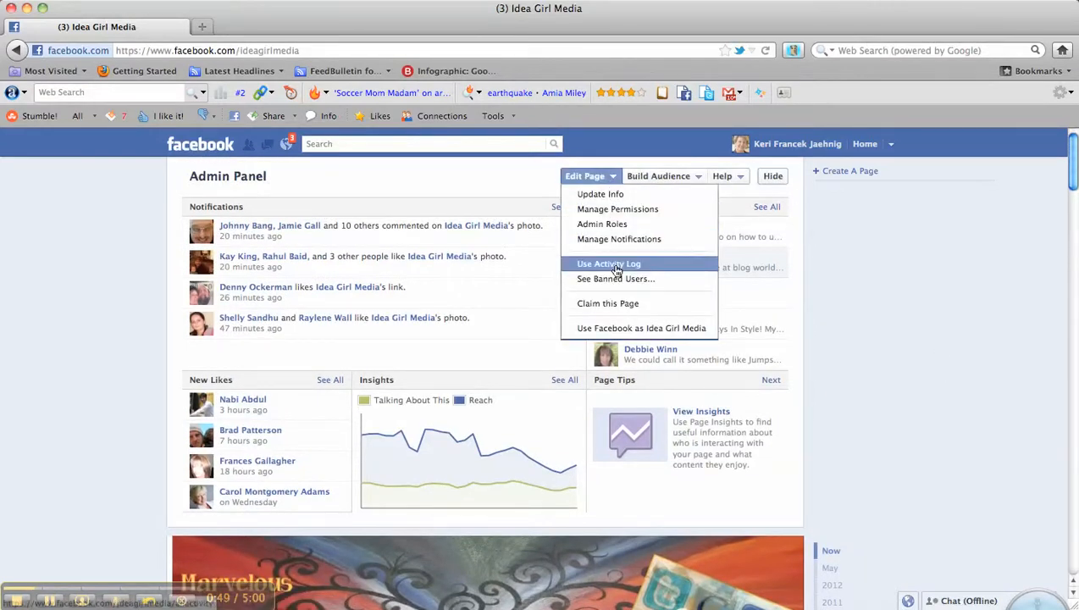
{"action": "left_click", "coordinate": [608, 264]}
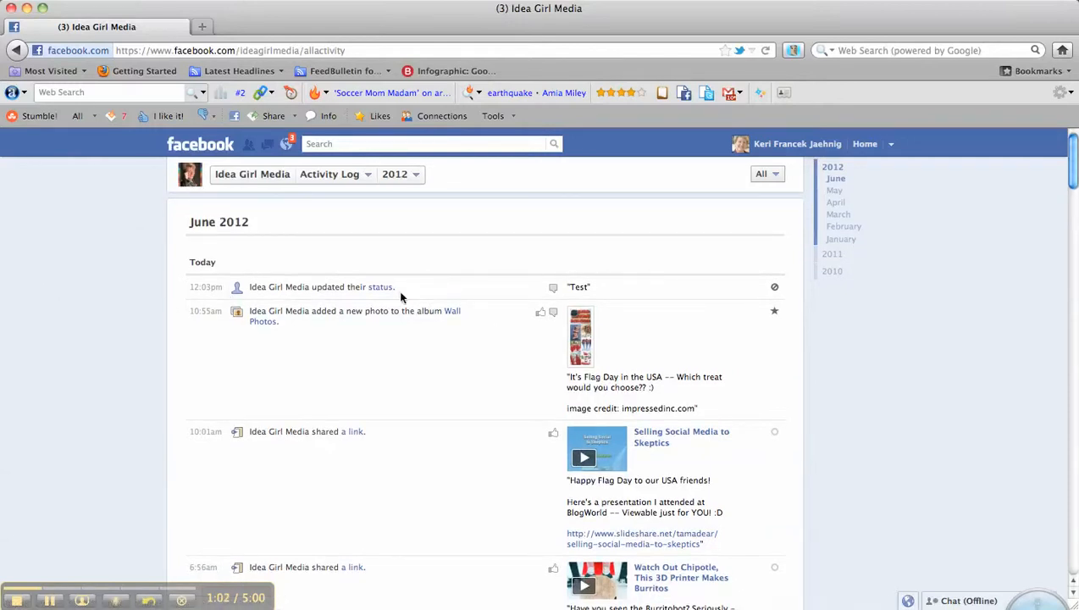
{"action": "mouse_move", "coordinate": [764, 295]}
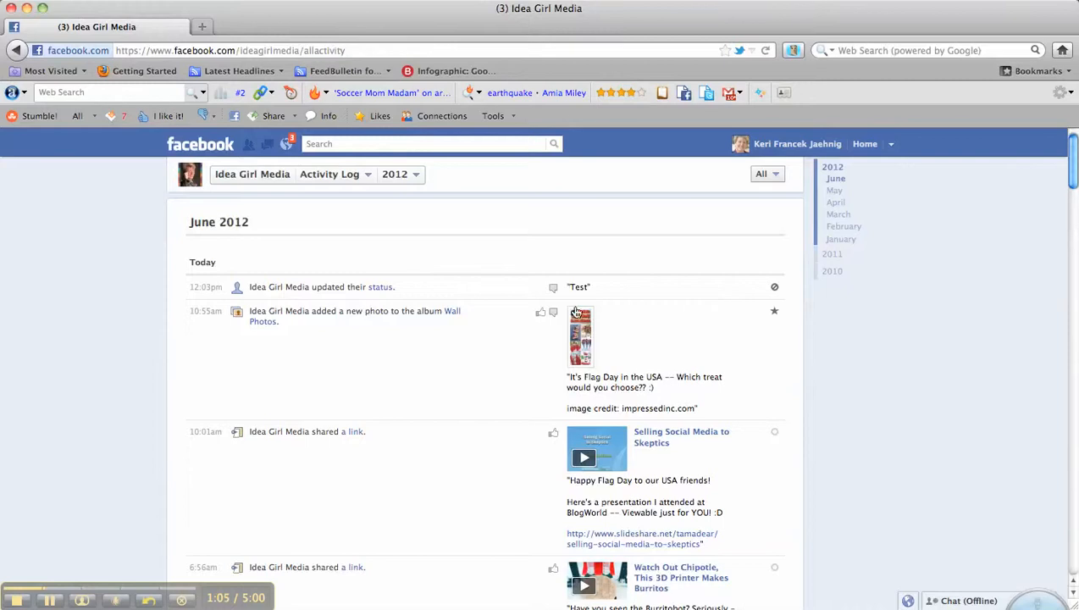
{"action": "mouse_move", "coordinate": [774, 288]}
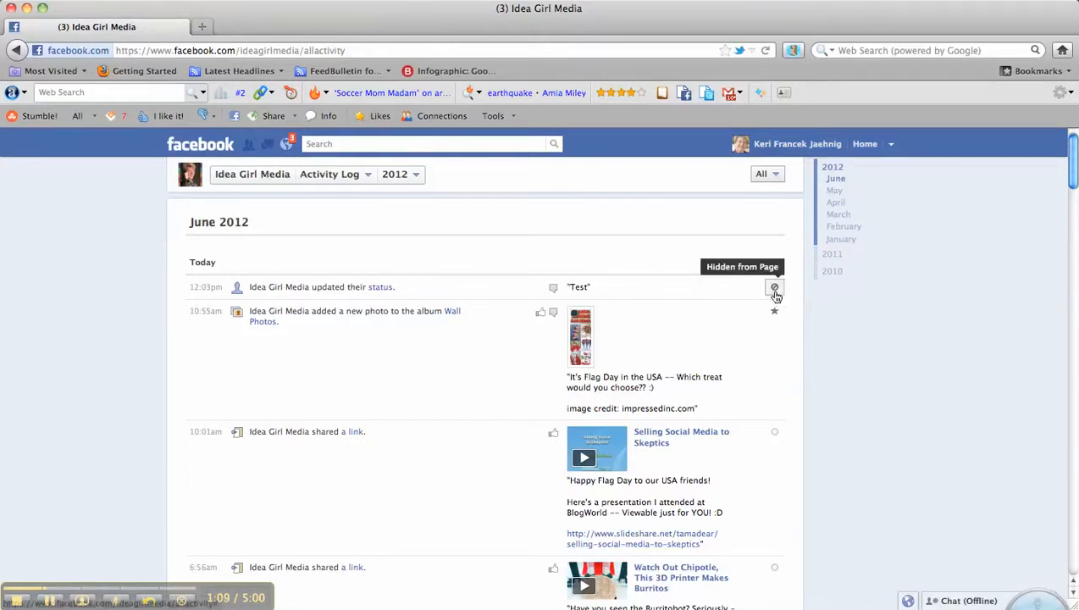
{"action": "mouse_move", "coordinate": [771, 288]}
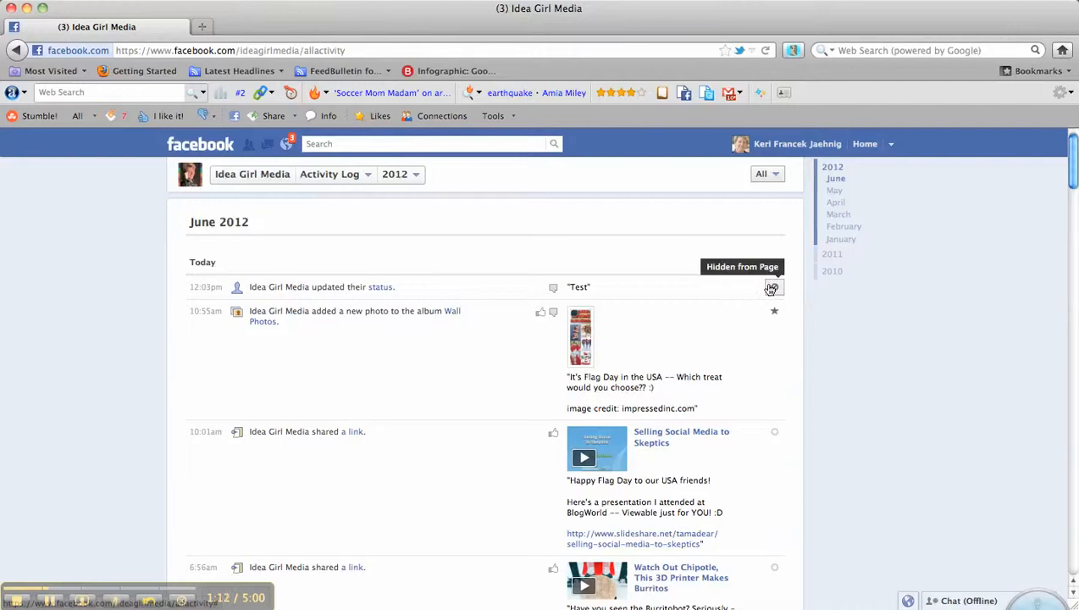
- Switch the Test status update from Hidden from Page to Allowed on Page
{"action": "left_click", "coordinate": [772, 288]}
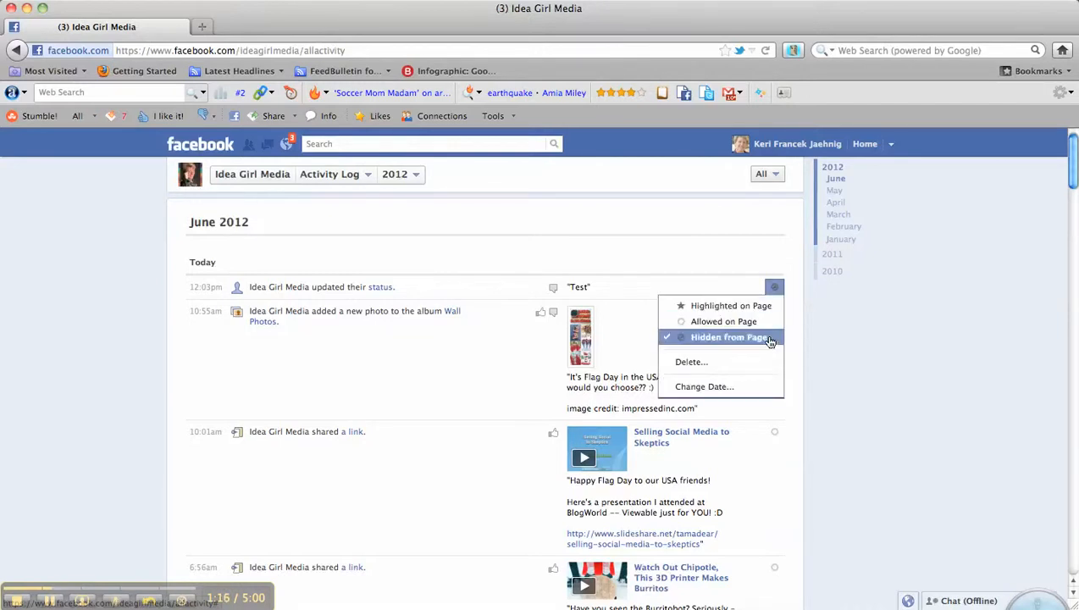
{"action": "mouse_move", "coordinate": [742, 368]}
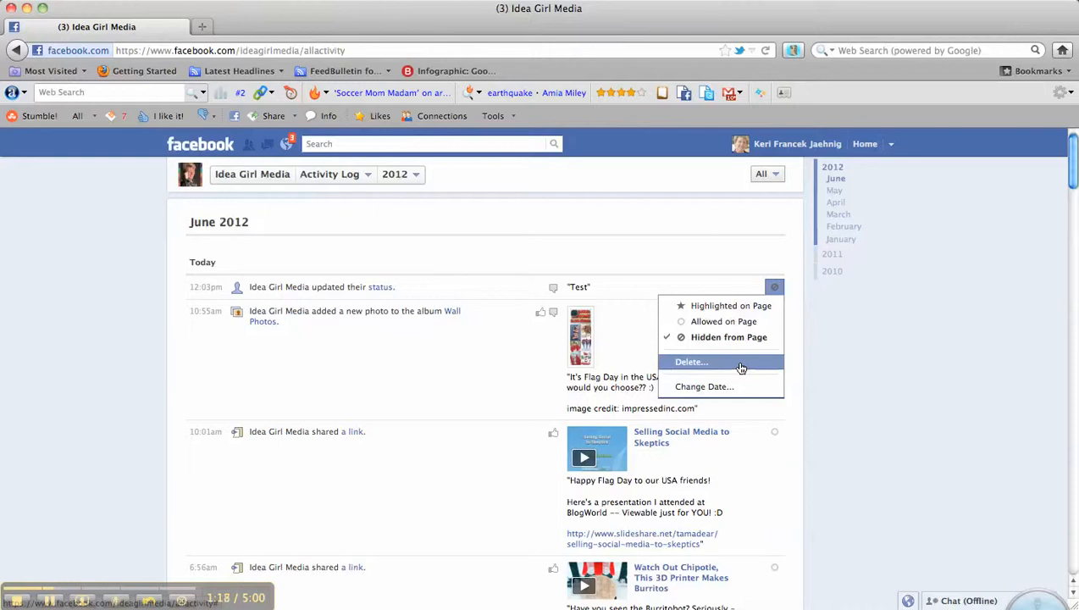
{"action": "mouse_move", "coordinate": [724, 322]}
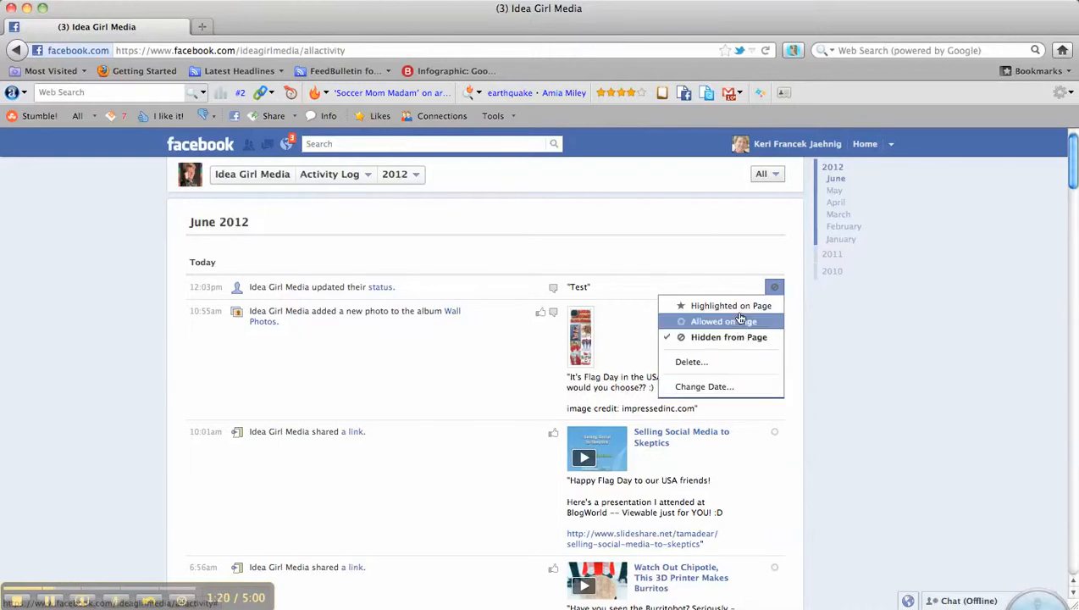
{"action": "mouse_move", "coordinate": [711, 323]}
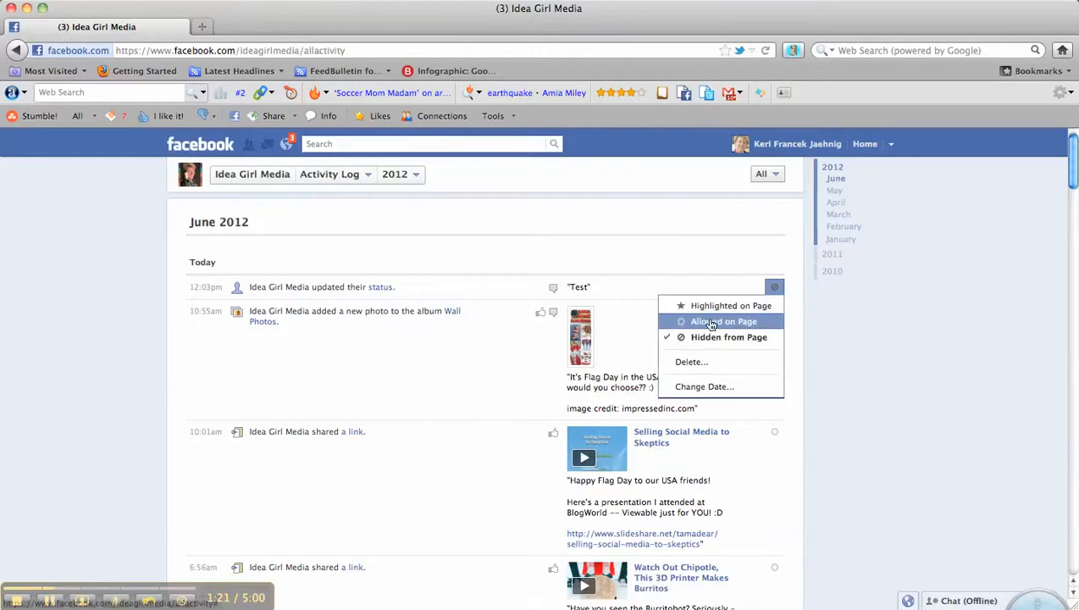
{"action": "left_click", "coordinate": [730, 305]}
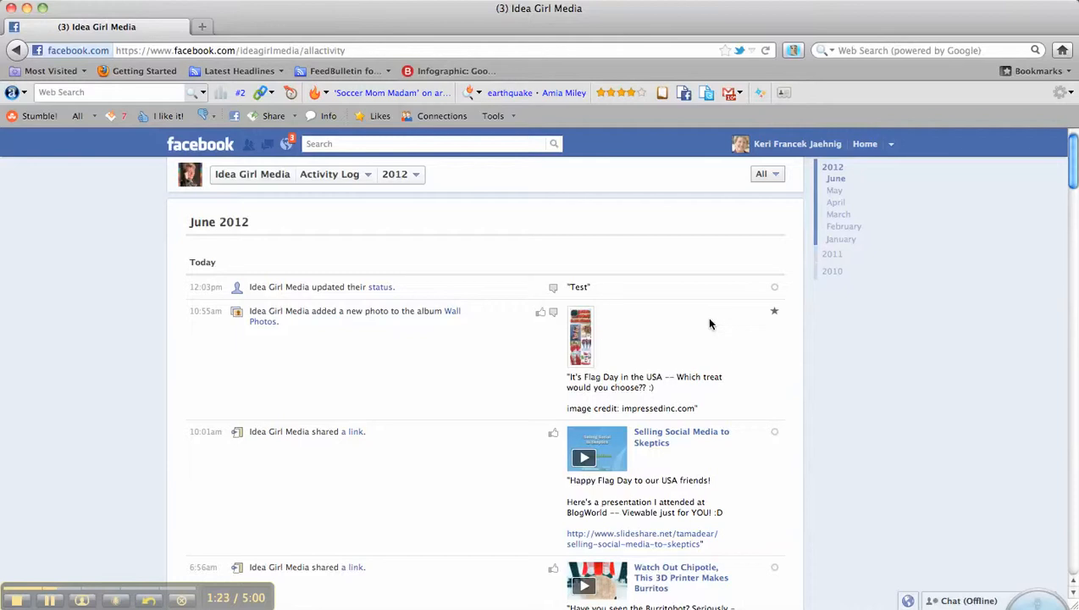
{"action": "mouse_move", "coordinate": [764, 294]}
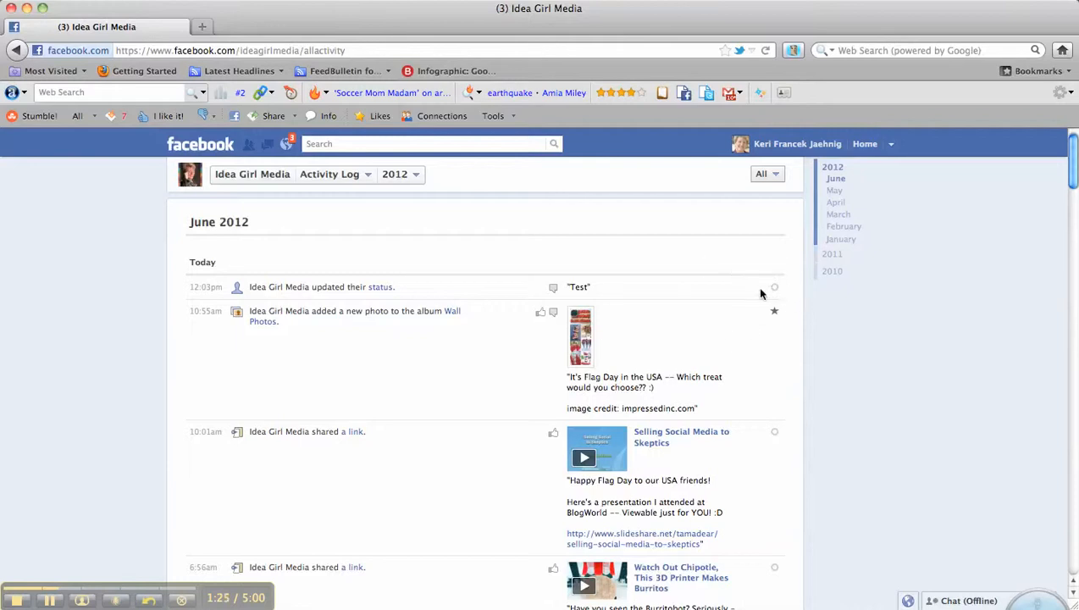
{"action": "mouse_move", "coordinate": [183, 217]}
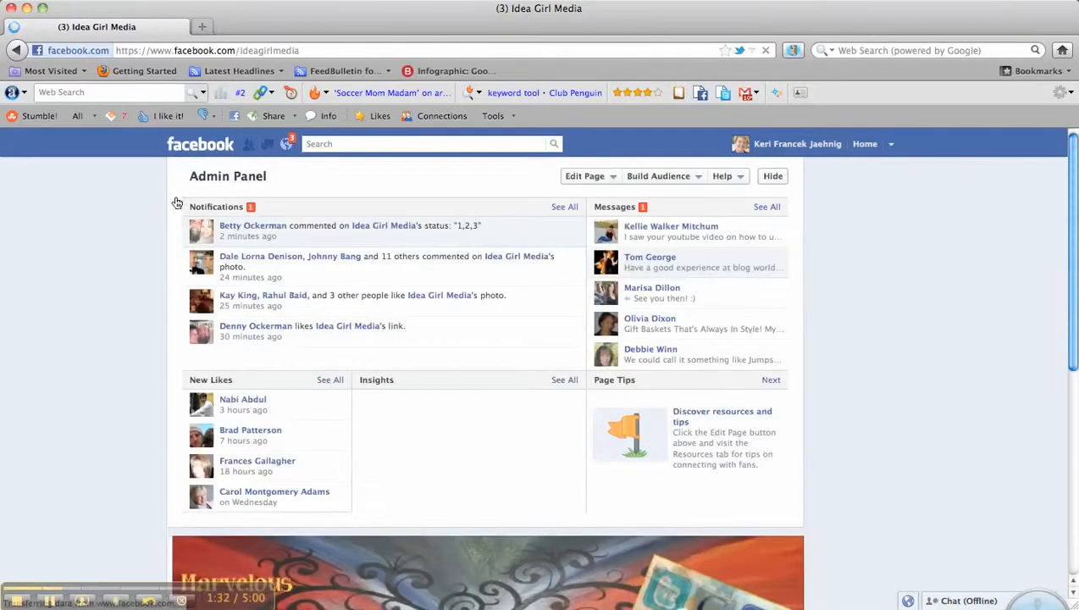
- Scroll the Page timeline until the restored Test post is in view
{"action": "scroll", "scroll_direction": "down", "scroll_amount": 3}
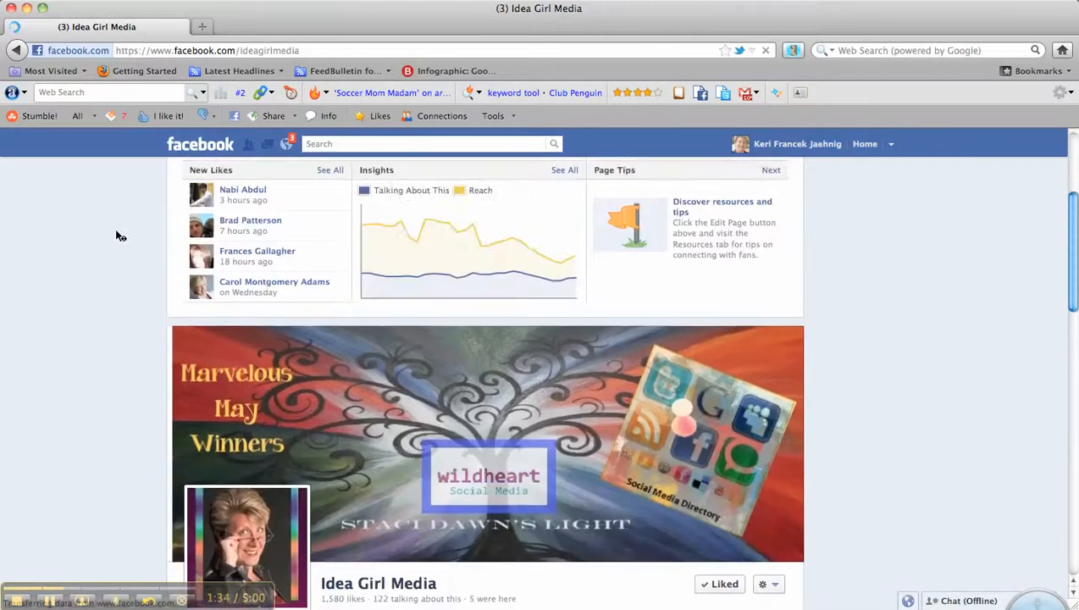
{"action": "scroll", "scroll_direction": "down", "scroll_amount": 3}
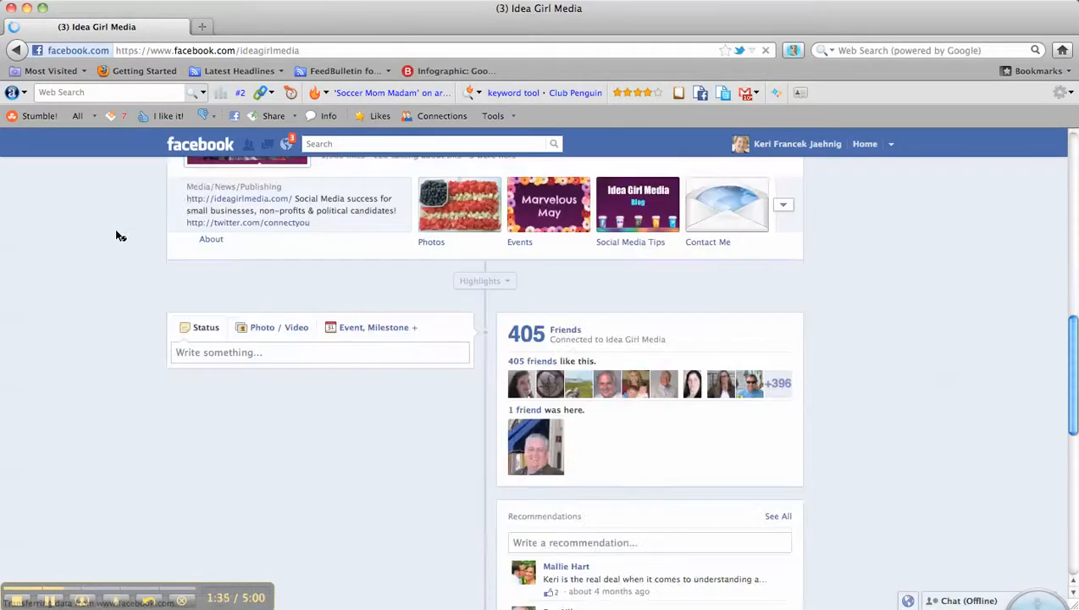
{"action": "scroll", "scroll_direction": "up", "scroll_amount": 3}
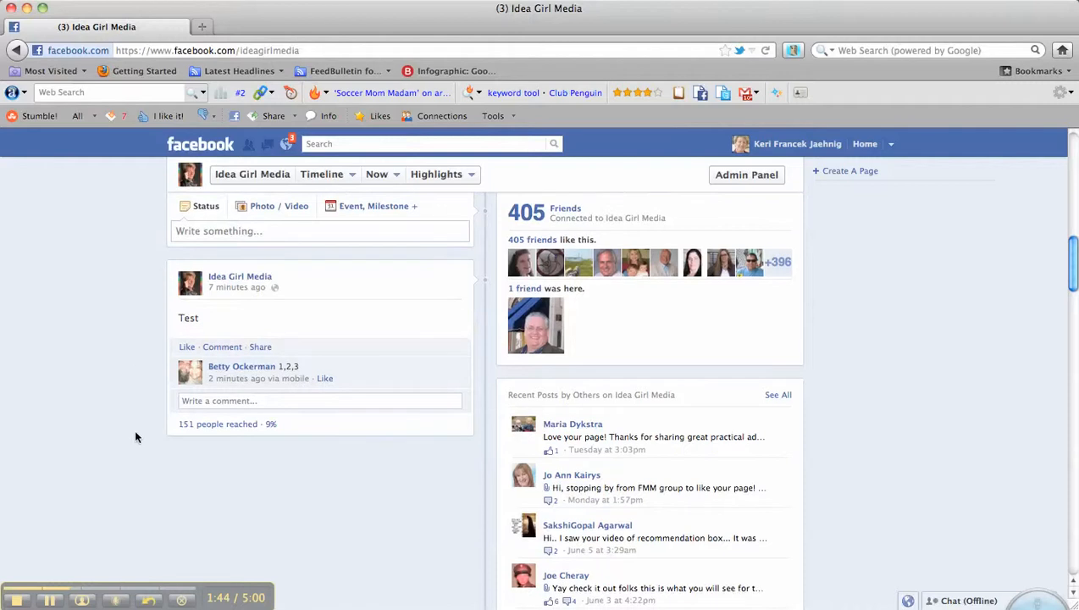
{"action": "mouse_move", "coordinate": [338, 406]}
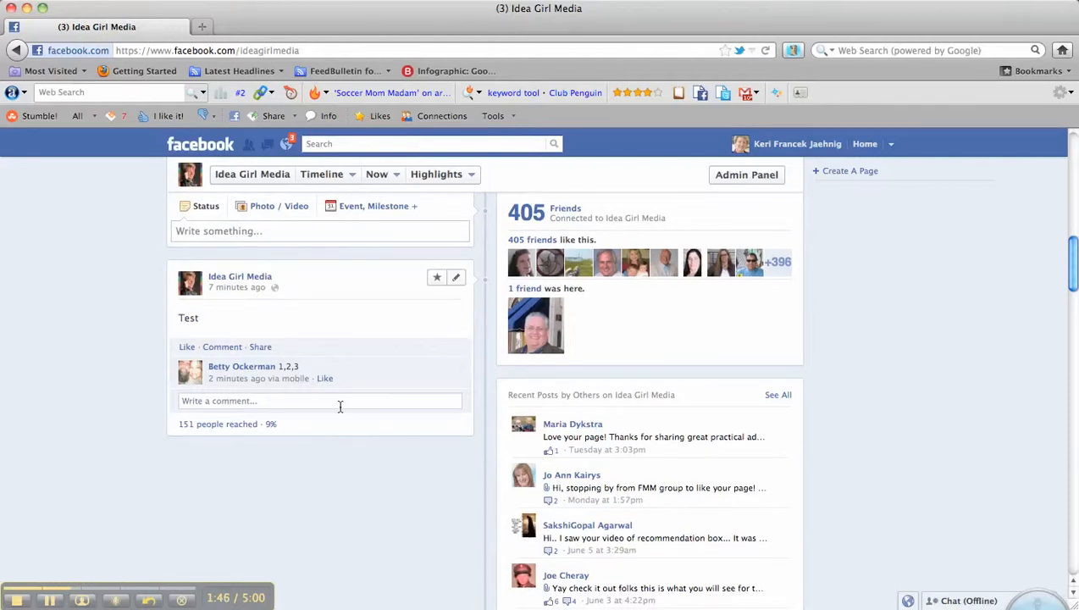
{"action": "mouse_move", "coordinate": [115, 416]}
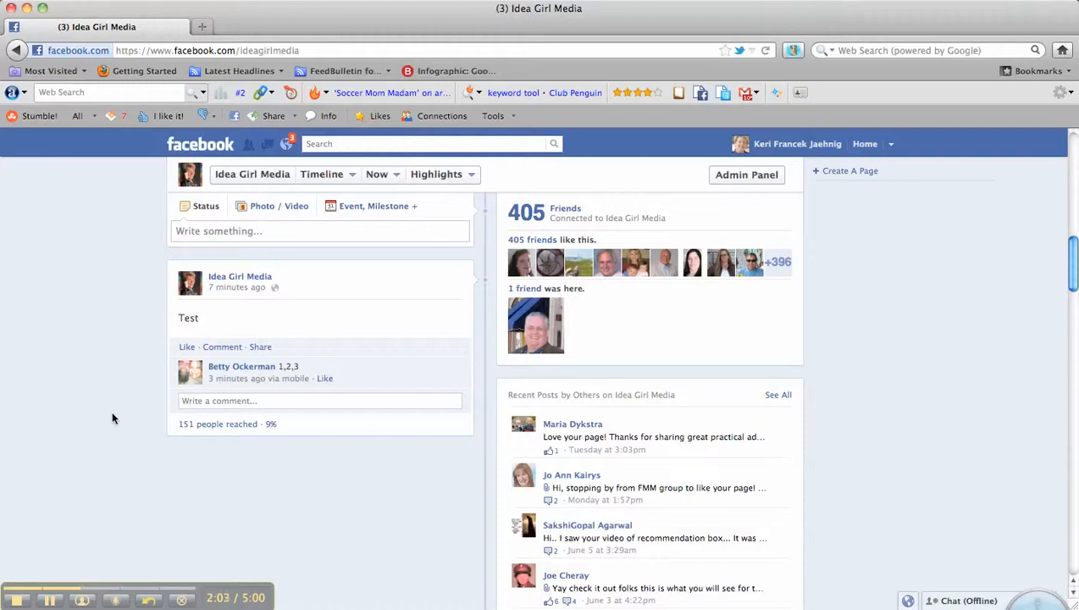
{"action": "scroll", "scroll_direction": "down", "scroll_amount": 3}
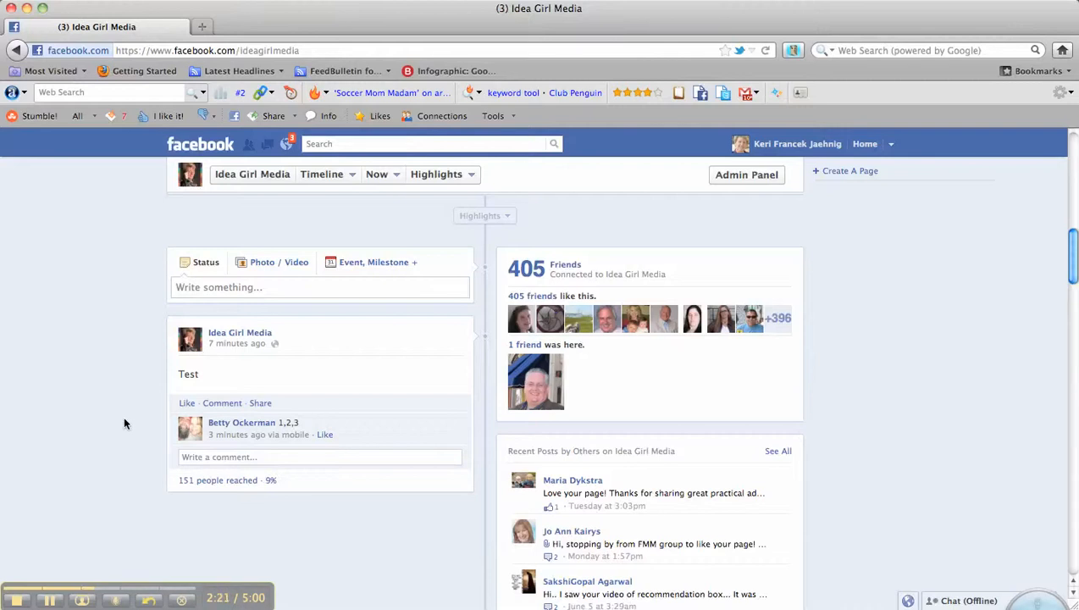
{"action": "mouse_move", "coordinate": [119, 434]}
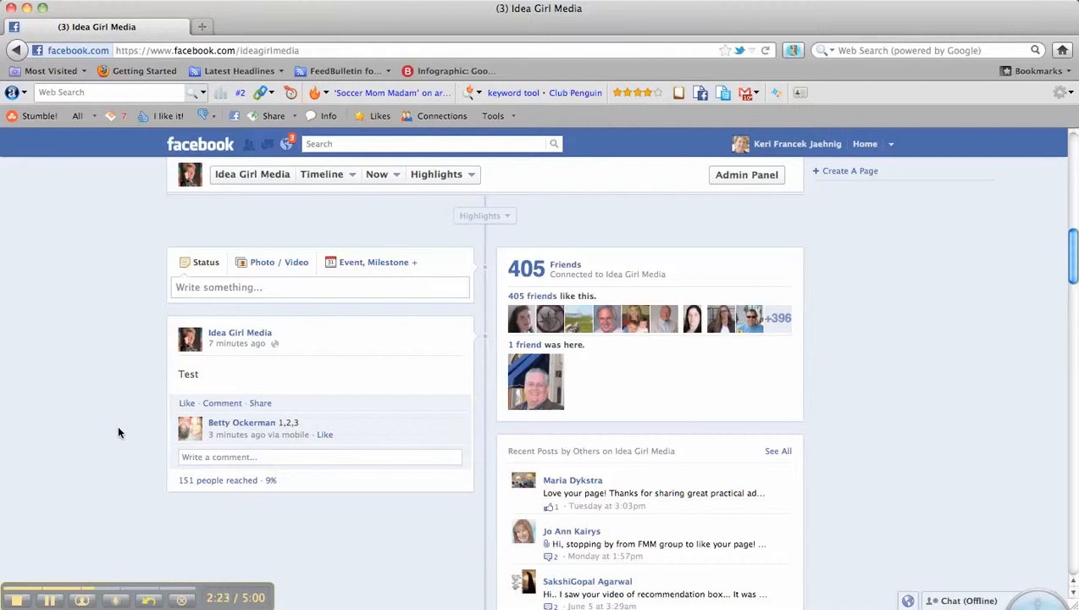
{"action": "scroll", "scroll_direction": "up", "scroll_amount": 3}
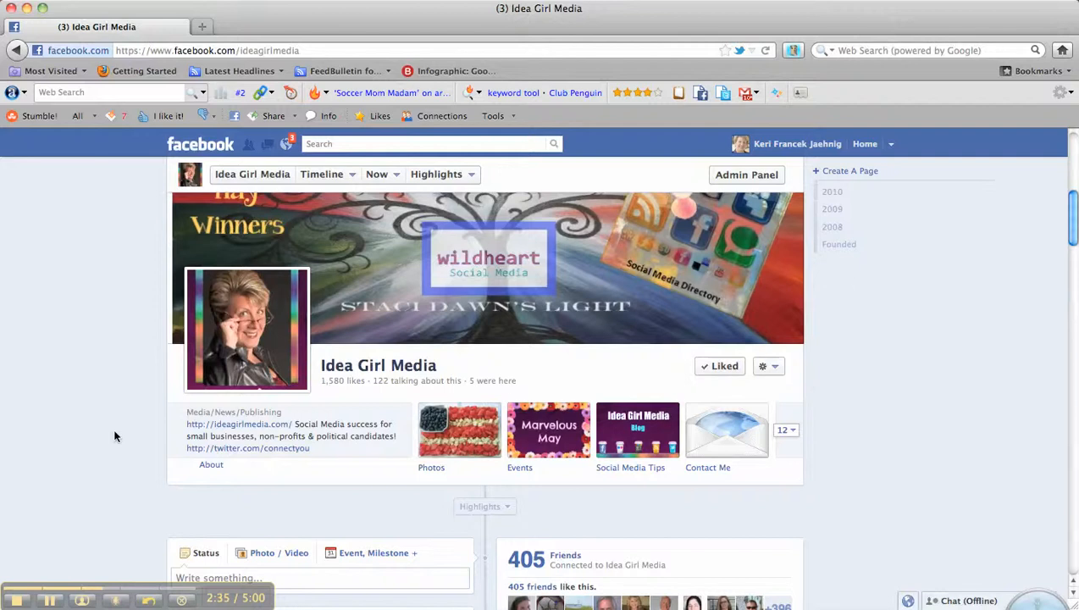
{"action": "scroll", "scroll_direction": "down", "scroll_amount": 3}
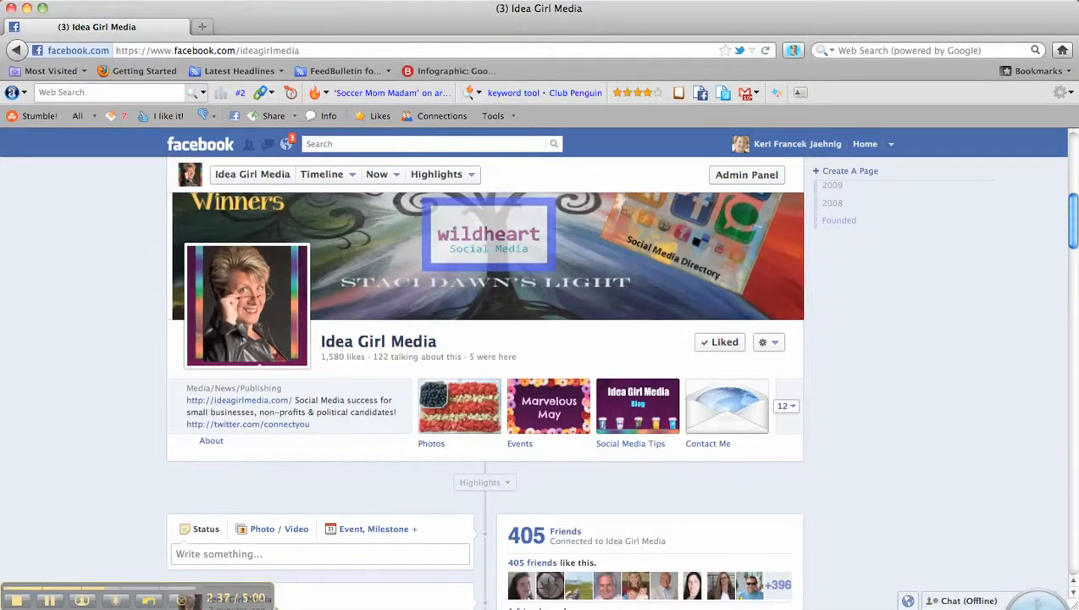